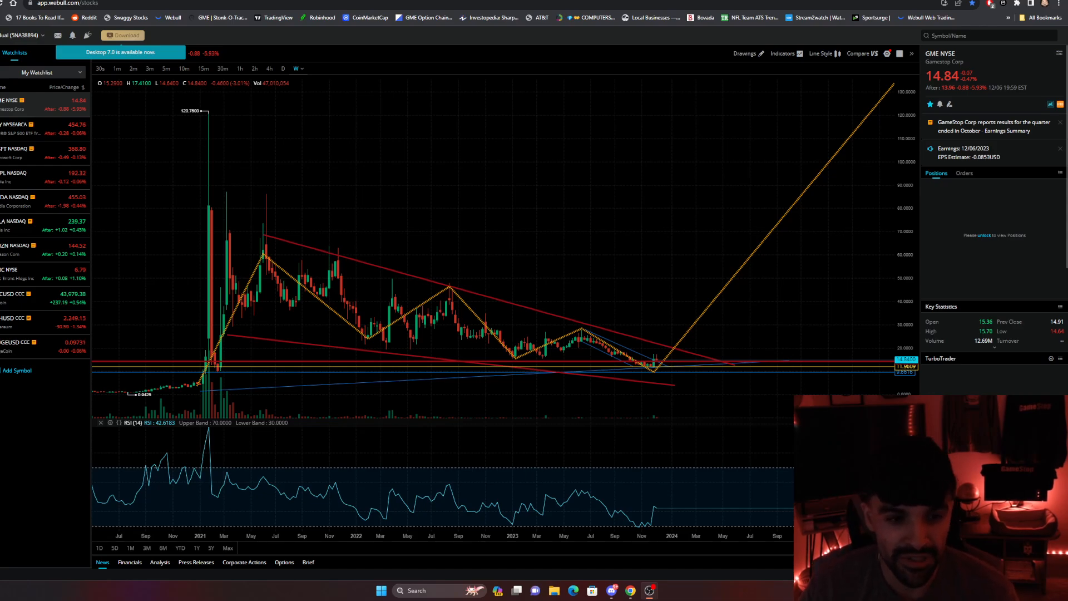
{"action": "mouse_move", "coordinate": [715, 280]}
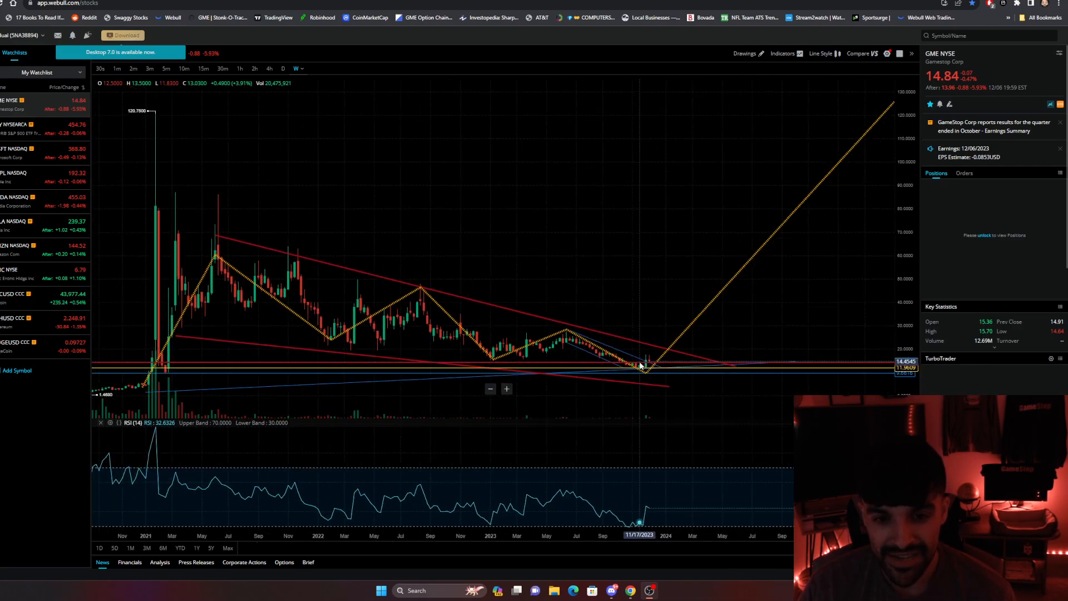
{"action": "mouse_move", "coordinate": [233, 182]}
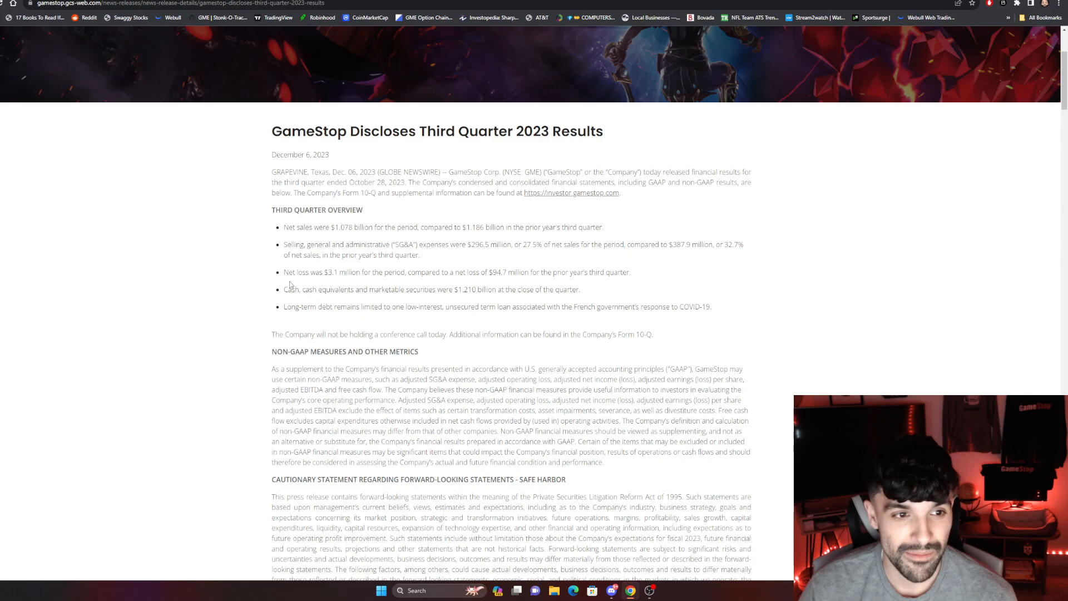
Highlight the $3.1 million net loss versus $94.7 million prior-year net loss in the release
{"action": "left_click_drag", "start_coordinate": [282, 272], "coordinate": [335, 272]}
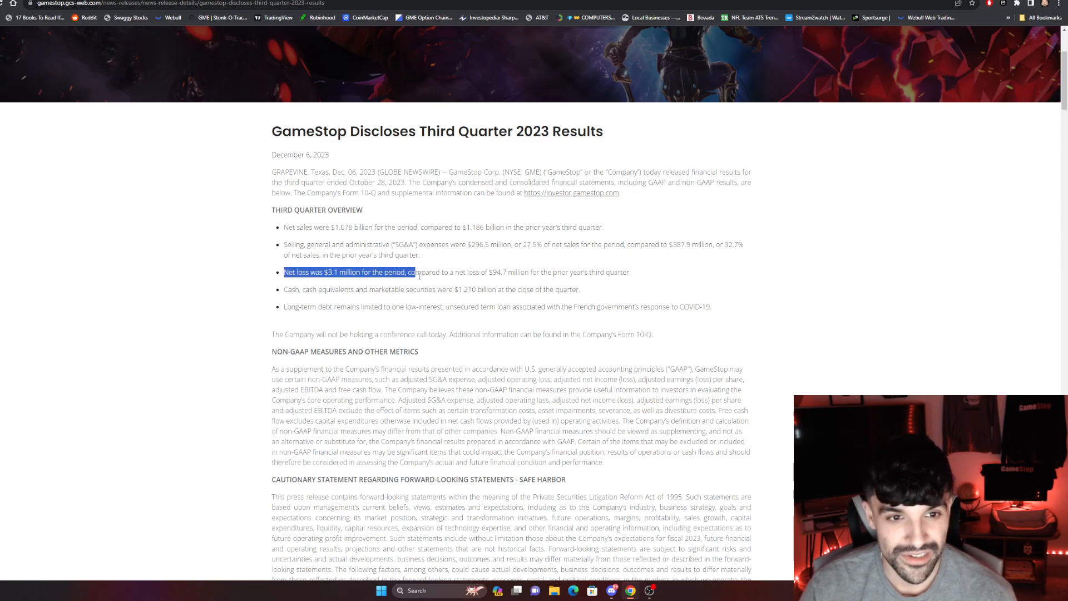
{"action": "left_click_drag", "start_coordinate": [410, 272], "coordinate": [513, 272]}
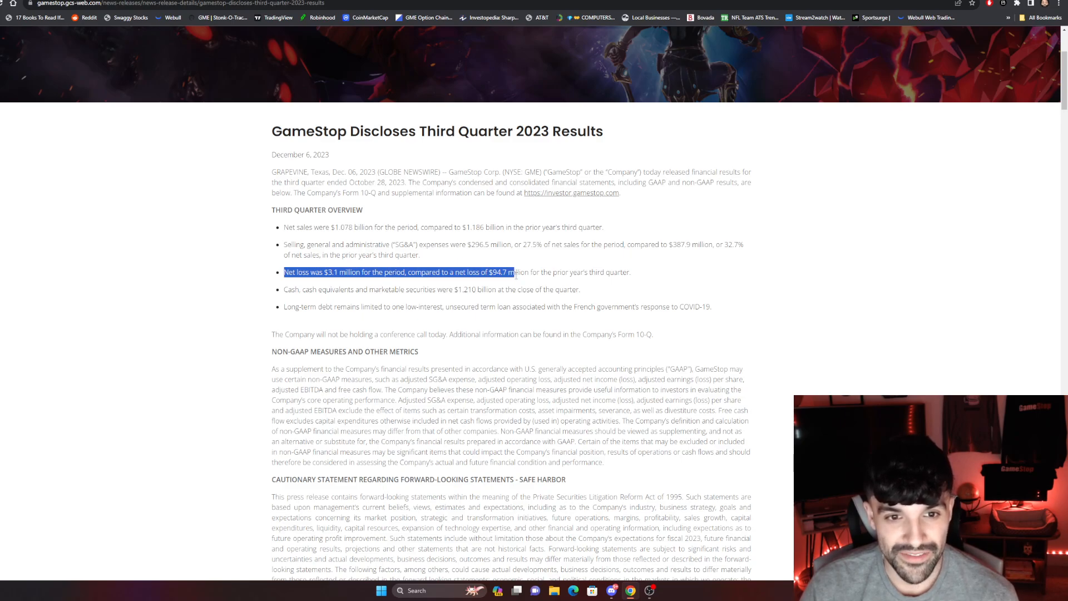
{"action": "left_click_drag", "start_coordinate": [514, 272], "coordinate": [611, 272]}
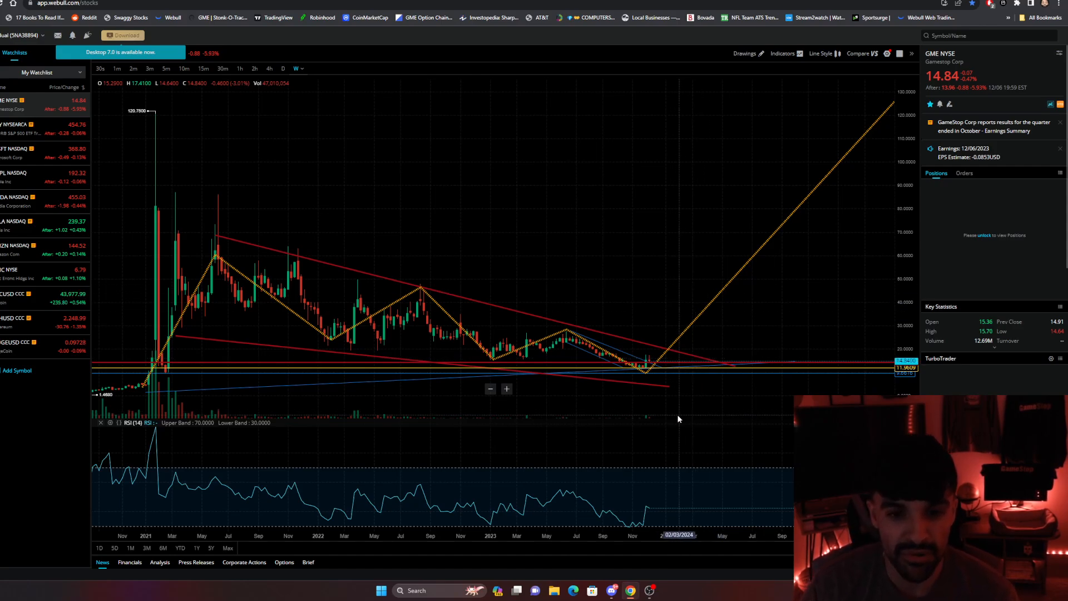
{"action": "mouse_move", "coordinate": [656, 366]}
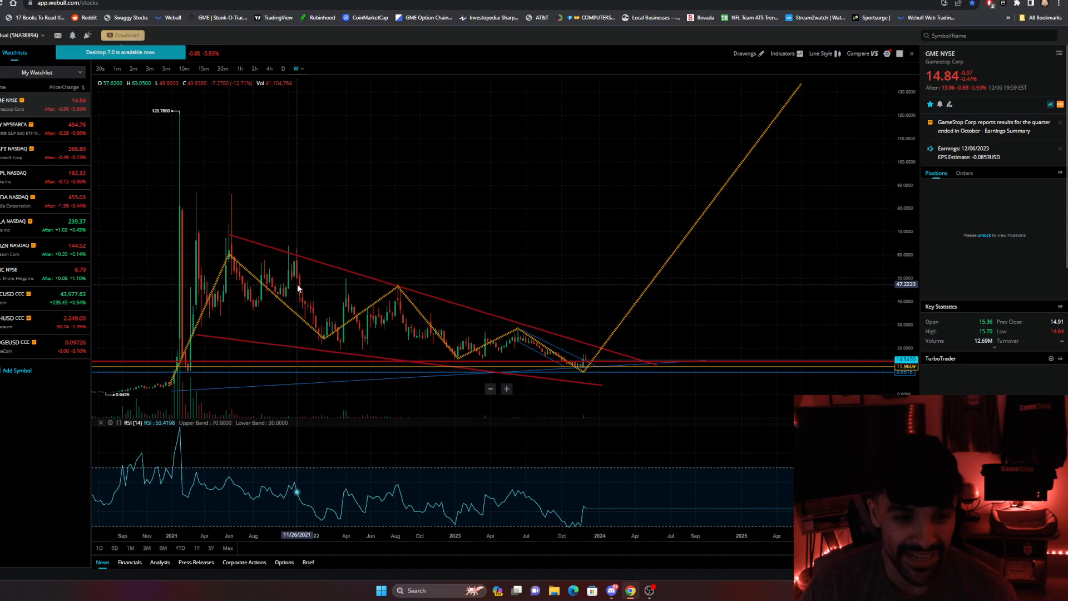
{"action": "mouse_move", "coordinate": [397, 256]}
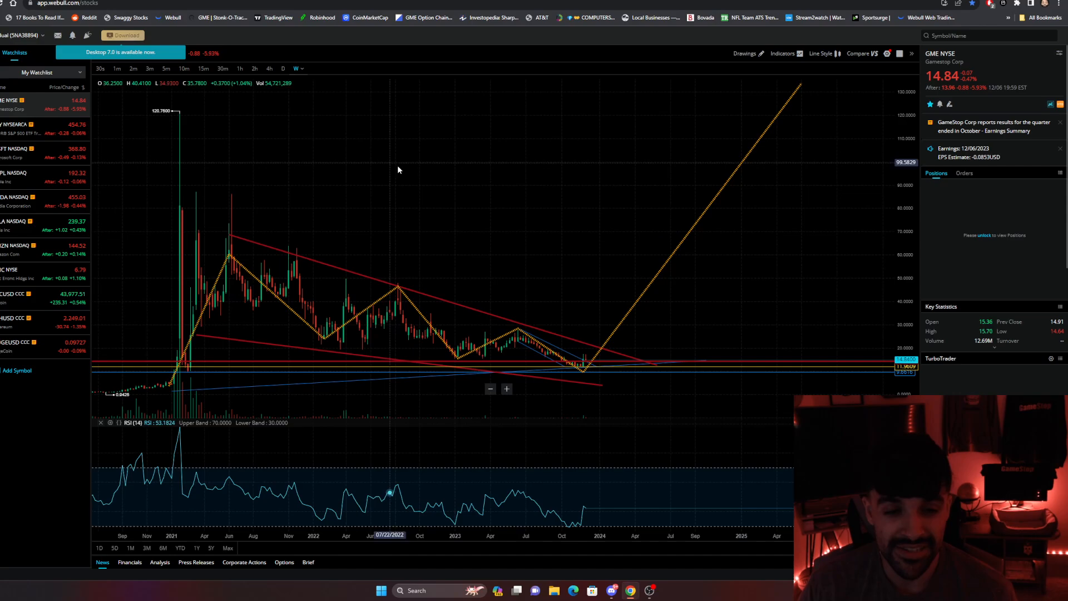
{"action": "mouse_move", "coordinate": [609, 309]}
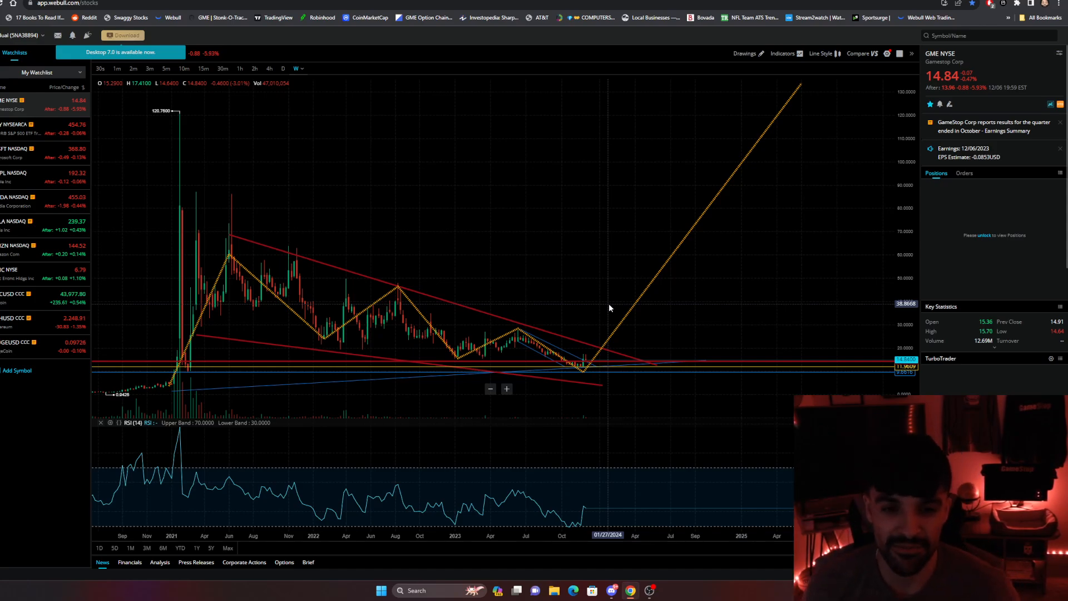
{"action": "mouse_move", "coordinate": [660, 145]}
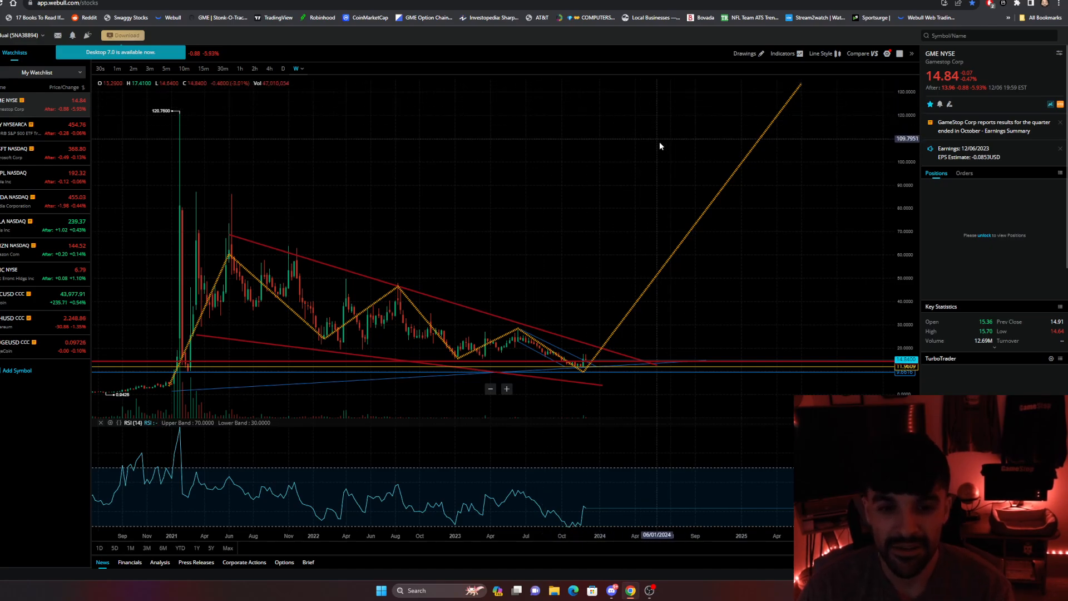